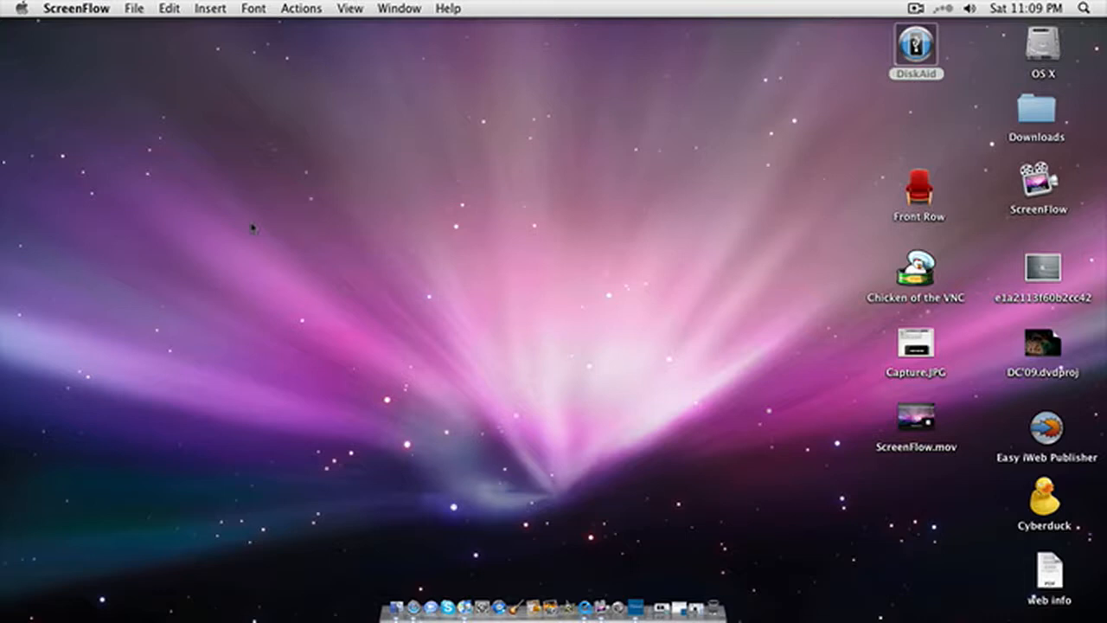
mouse_move(861, 124)
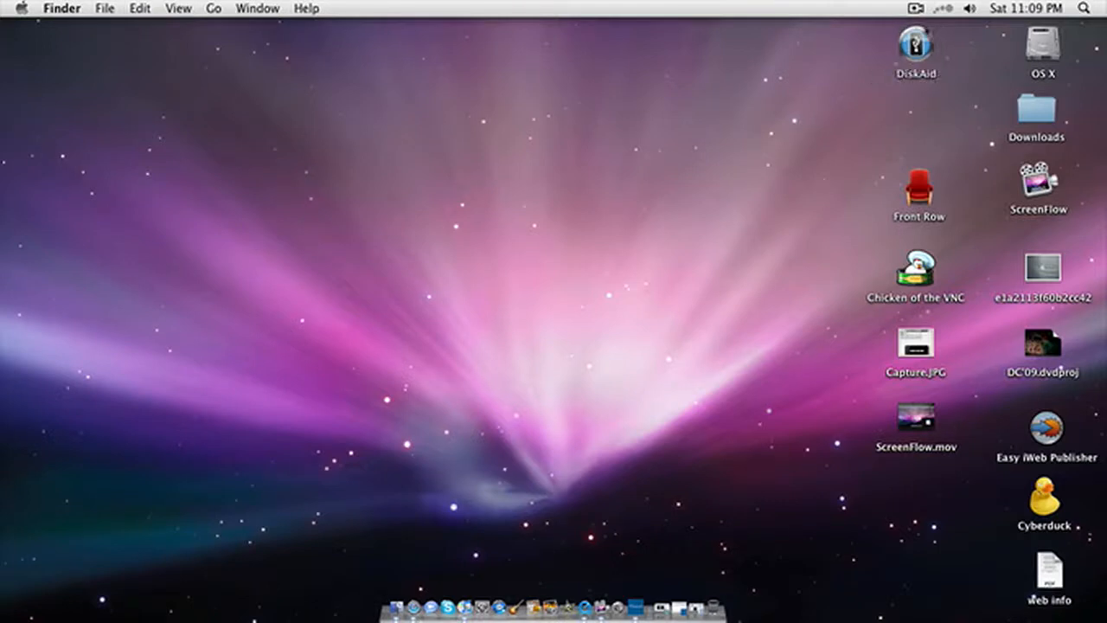
- Launch DiskAid from the desktop and quit the iPhoto window that pops up
double_click(916, 49)
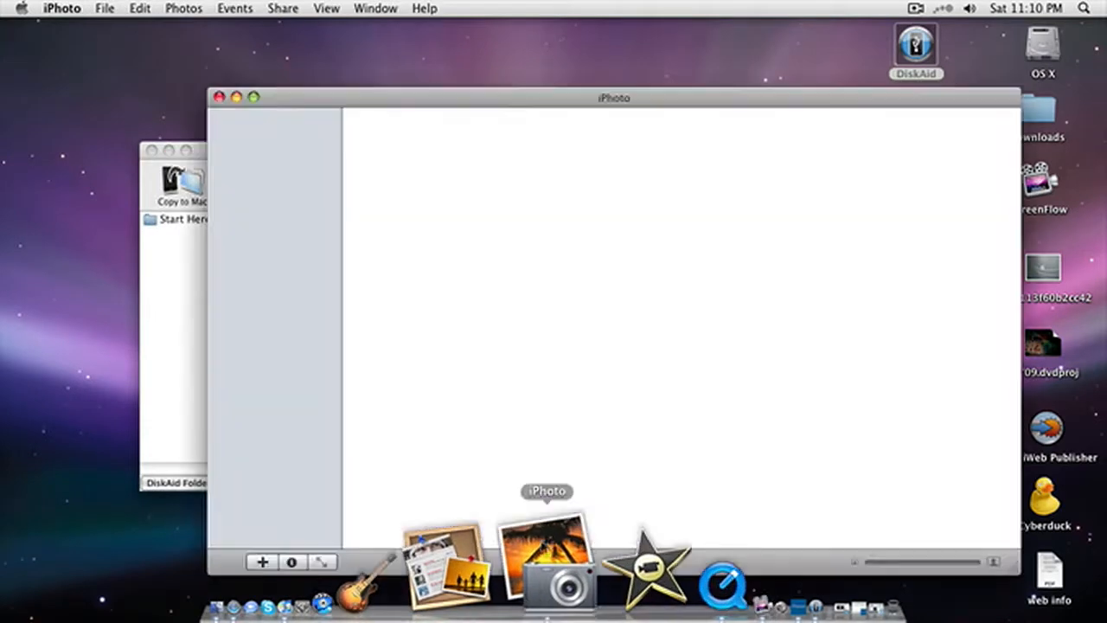
right_click(547, 562)
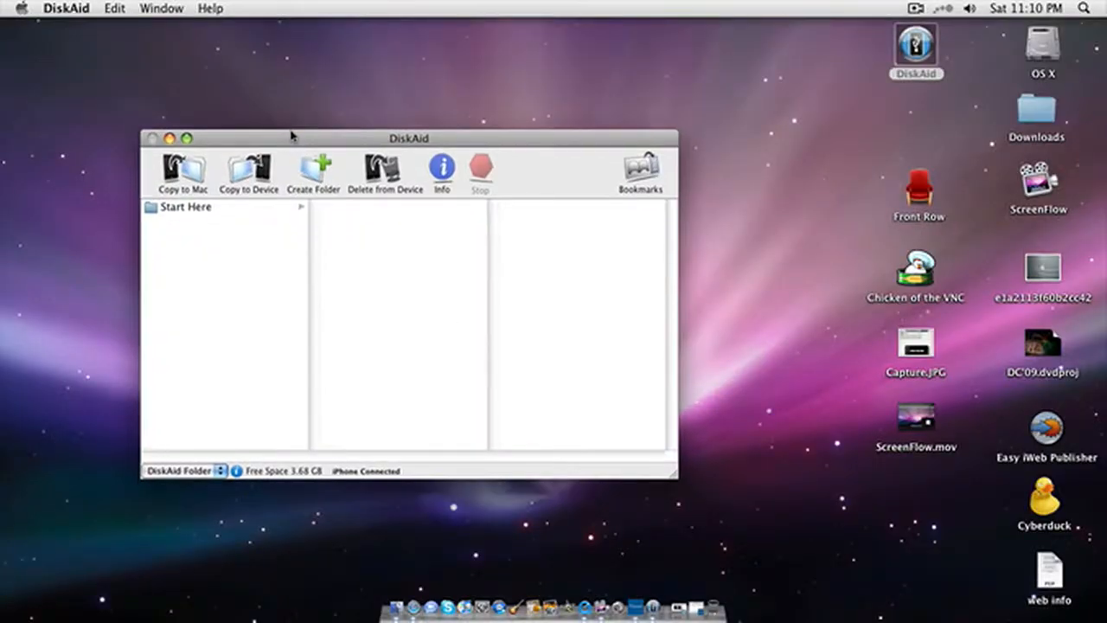
- Choose Media Folder from the folder-root pop-up to list DCIM, Photos, Podcasts and iTunes_Control
left_click(182, 470)
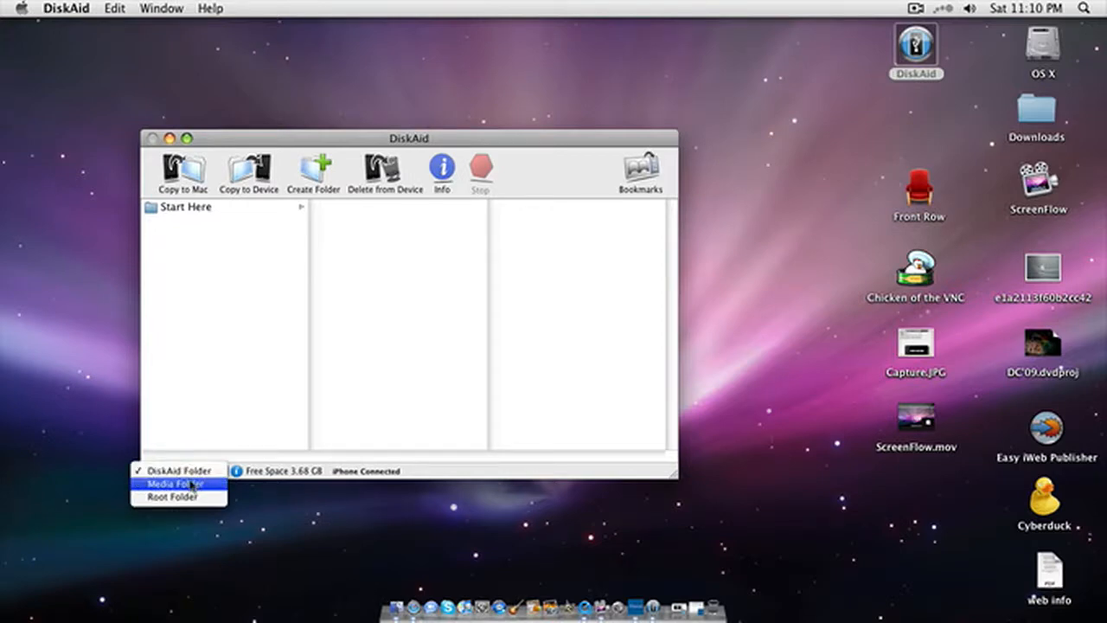
left_click(173, 485)
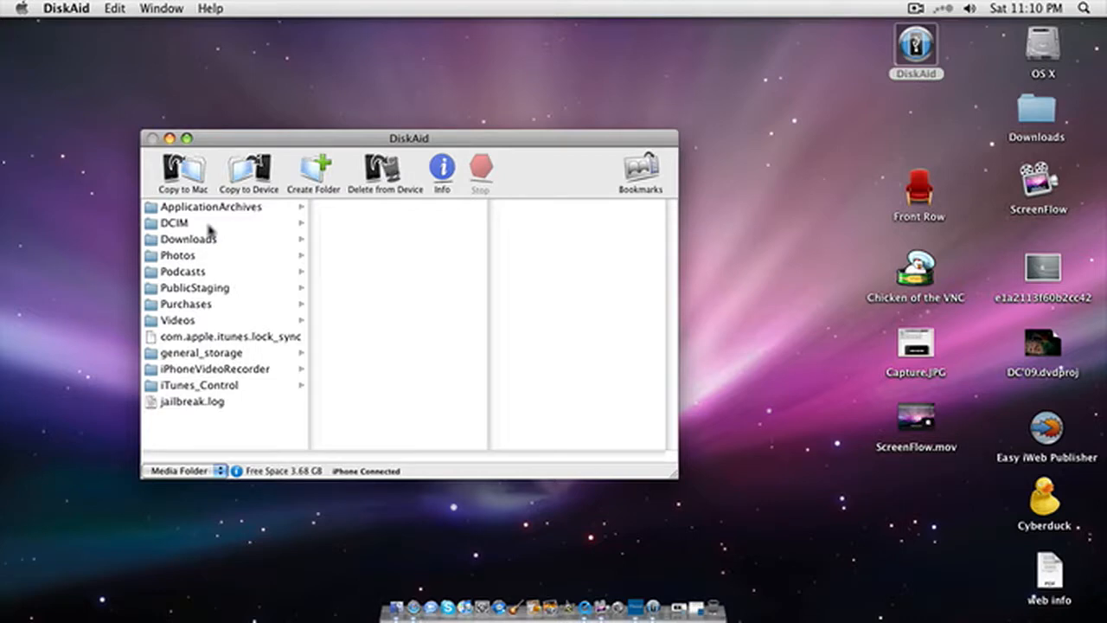
mouse_move(190, 226)
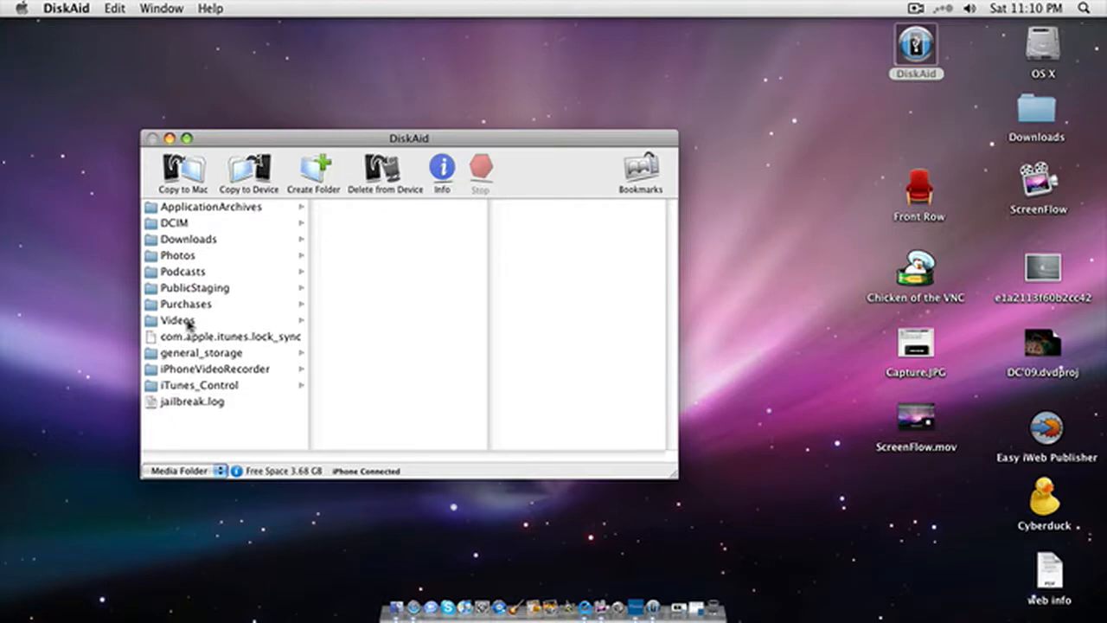
- Browse Videos and iPhoneVideoRecorder for their .mov files, then Downloads and the empty Podcasts folder
left_click(176, 320)
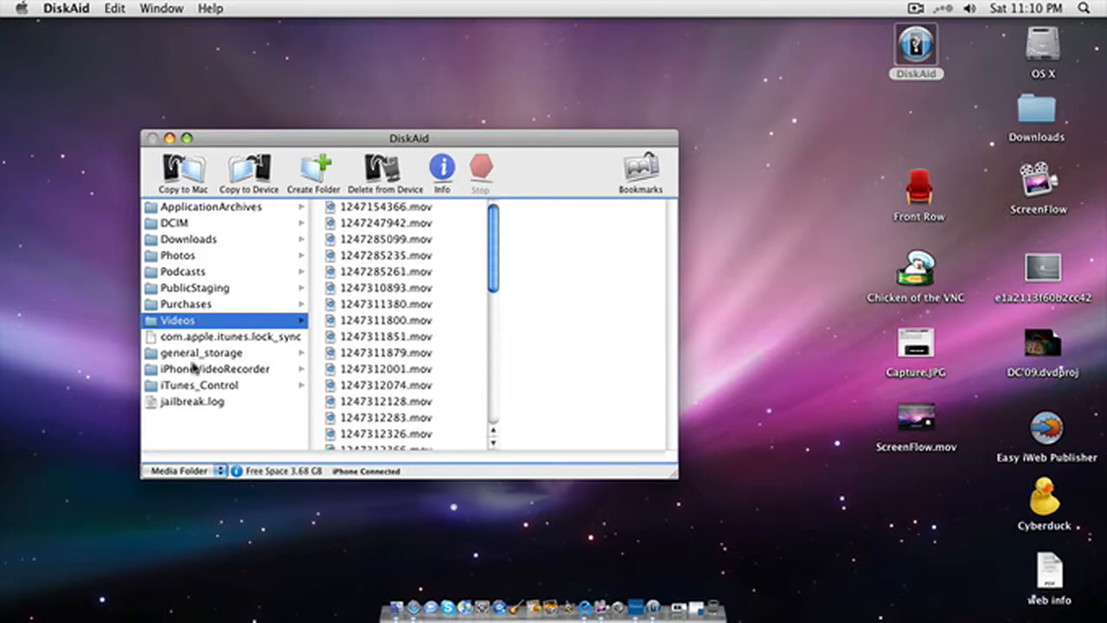
left_click(215, 368)
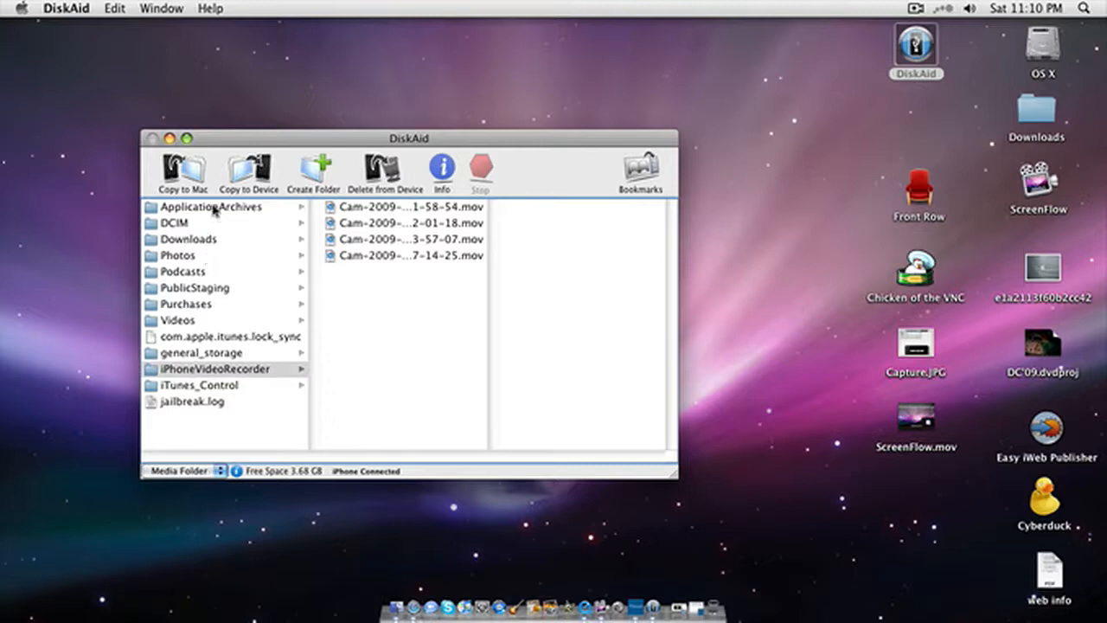
left_click(188, 239)
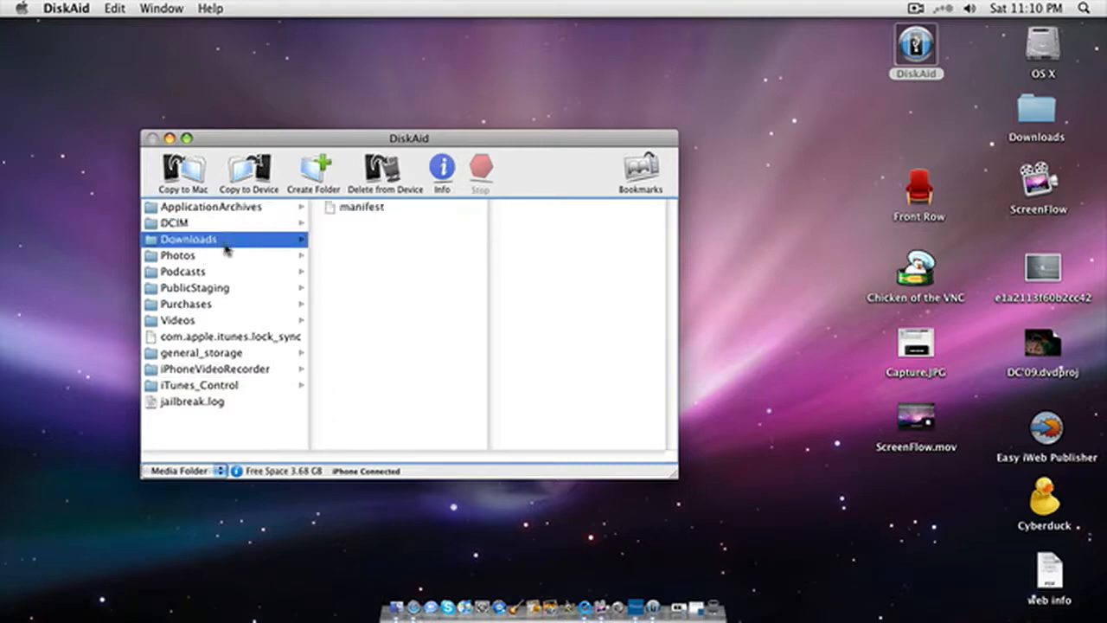
left_click(183, 270)
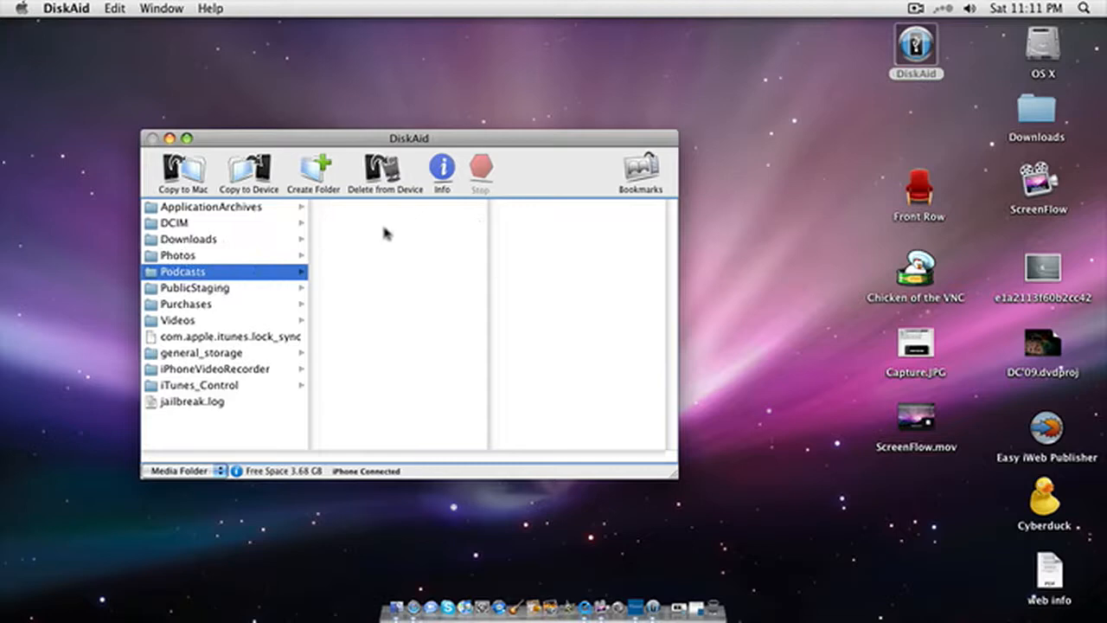
mouse_move(619, 251)
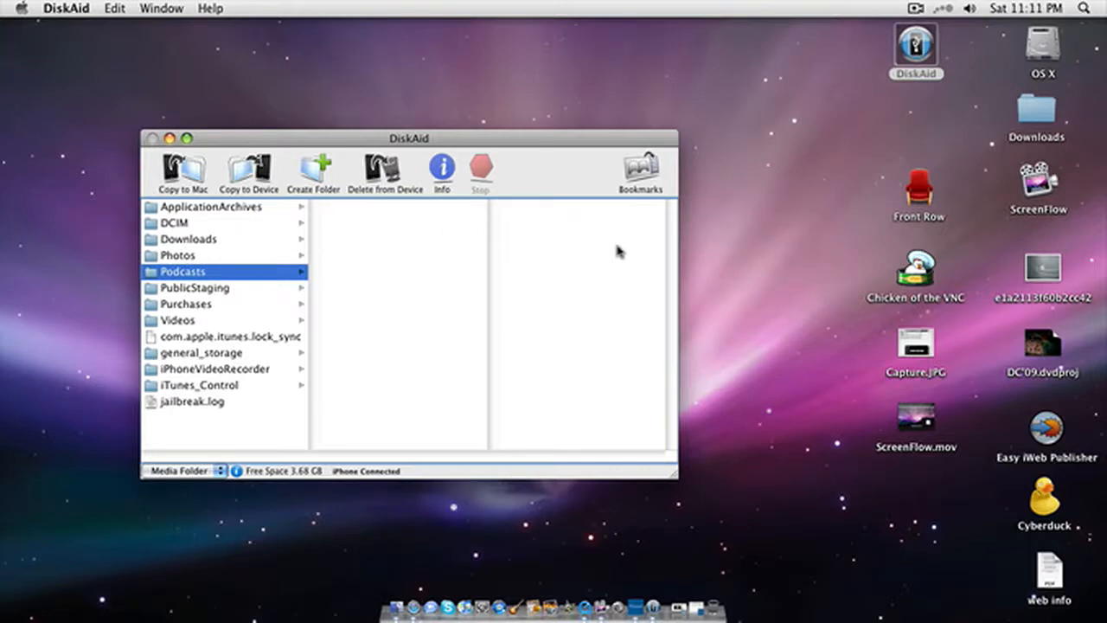